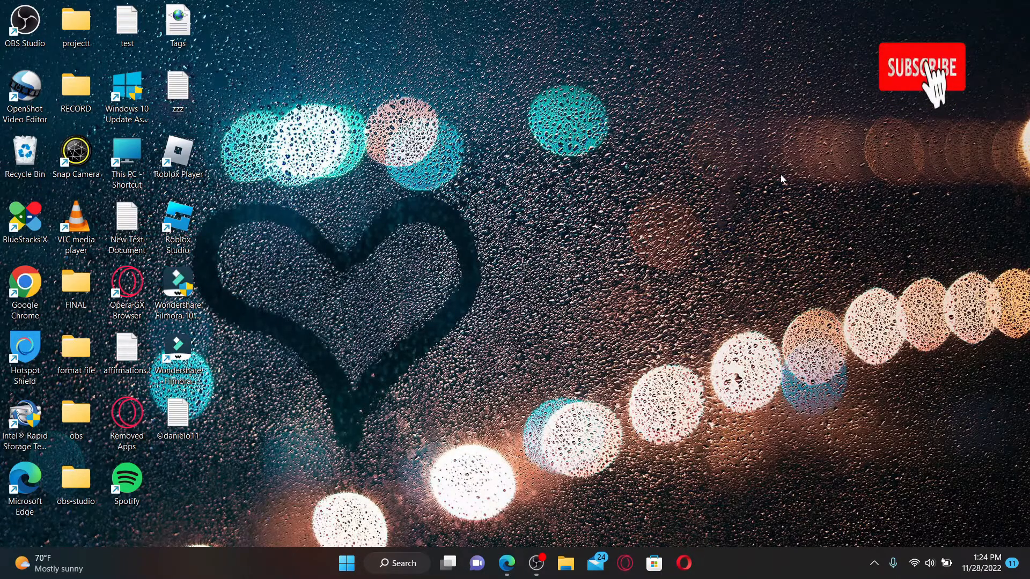
Step: Launch Microsoft Edge and load the Walmart.com home page from the address-bar suggestion
left_click(920, 68)
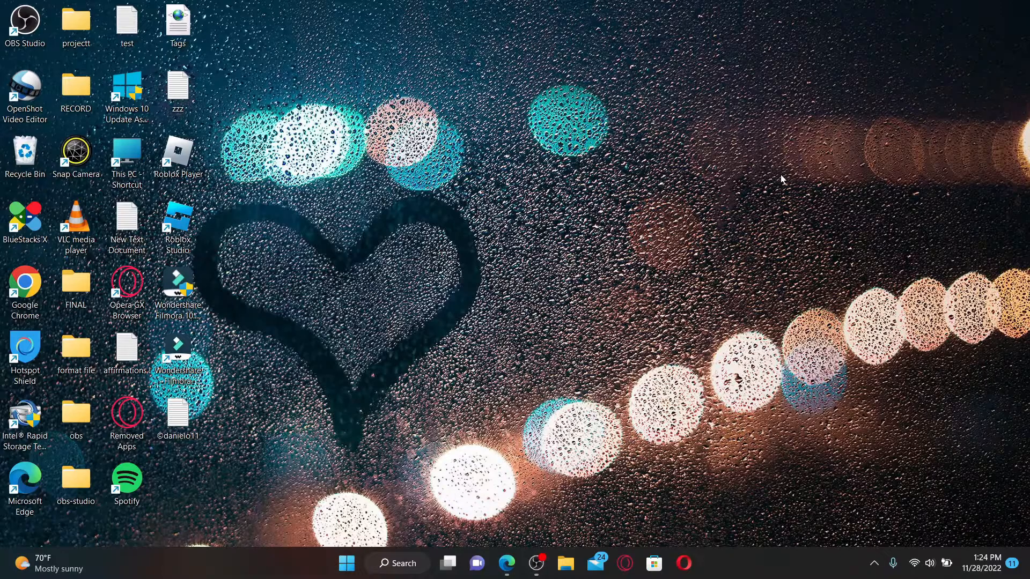
left_click(507, 563)
type("www.")
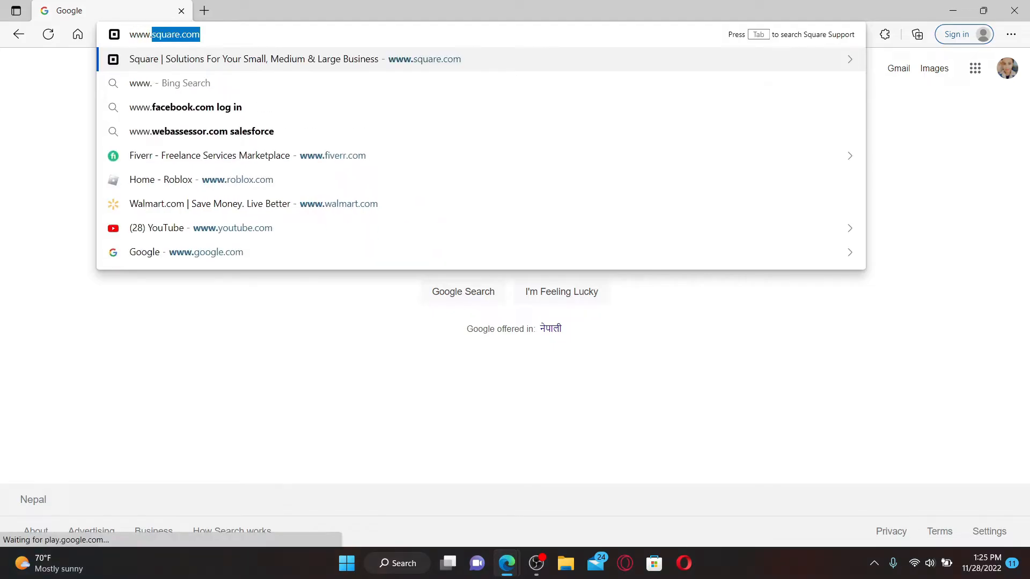
left_click(252, 204)
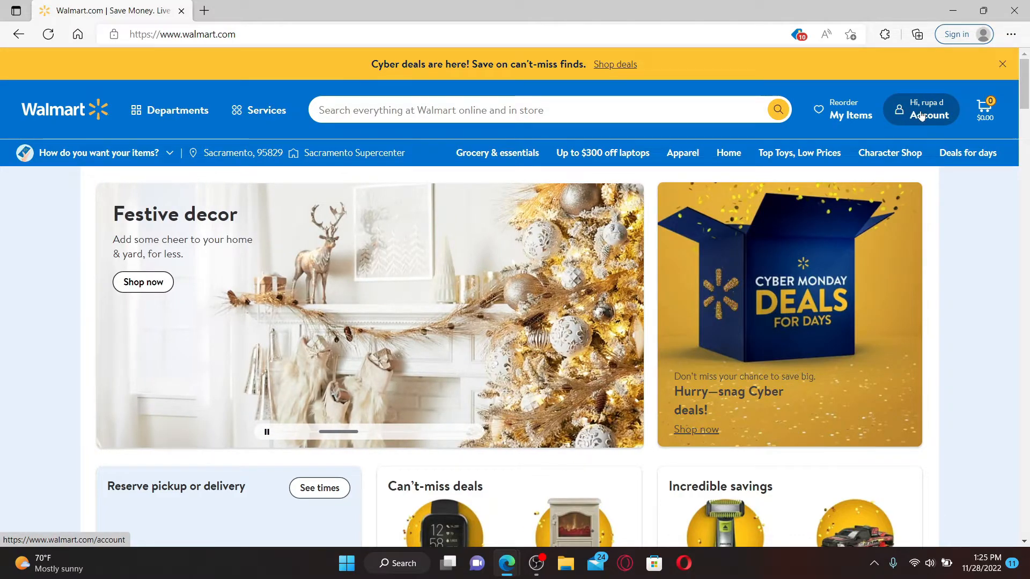
Step: Go to the Walmart account overview and reach the Help page under Customer Service
left_click(930, 110)
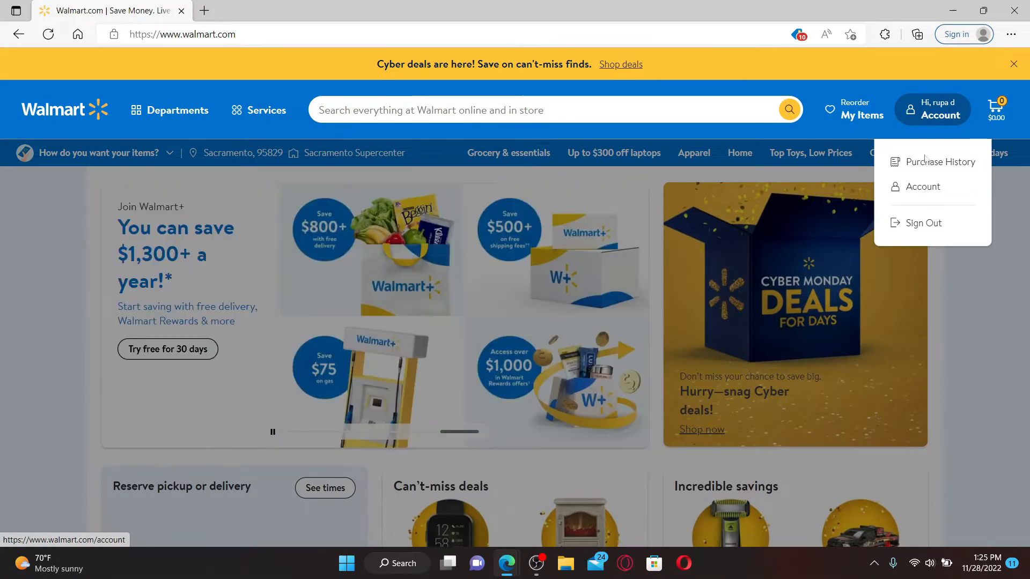
left_click(923, 186)
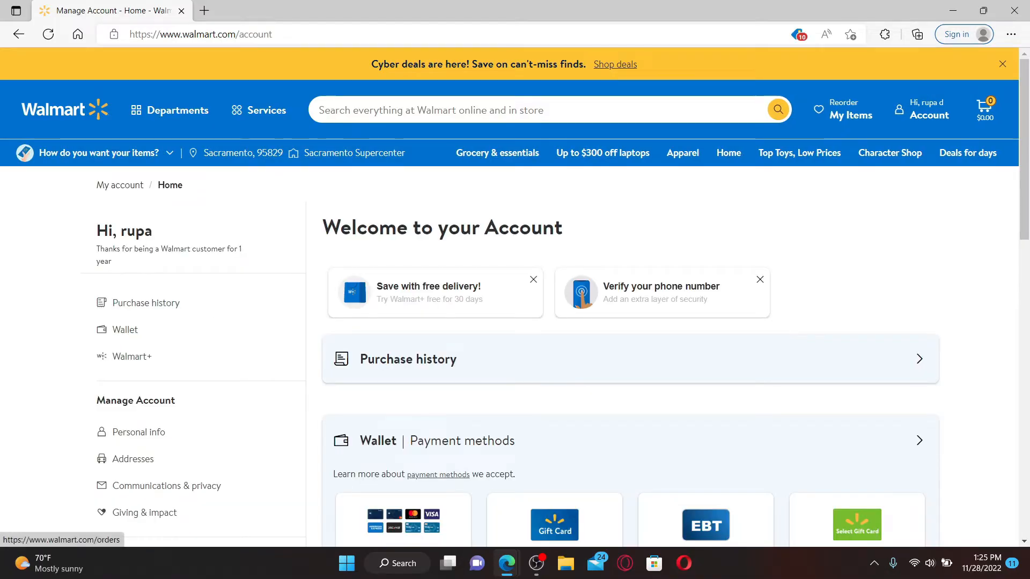
scroll("down", 3)
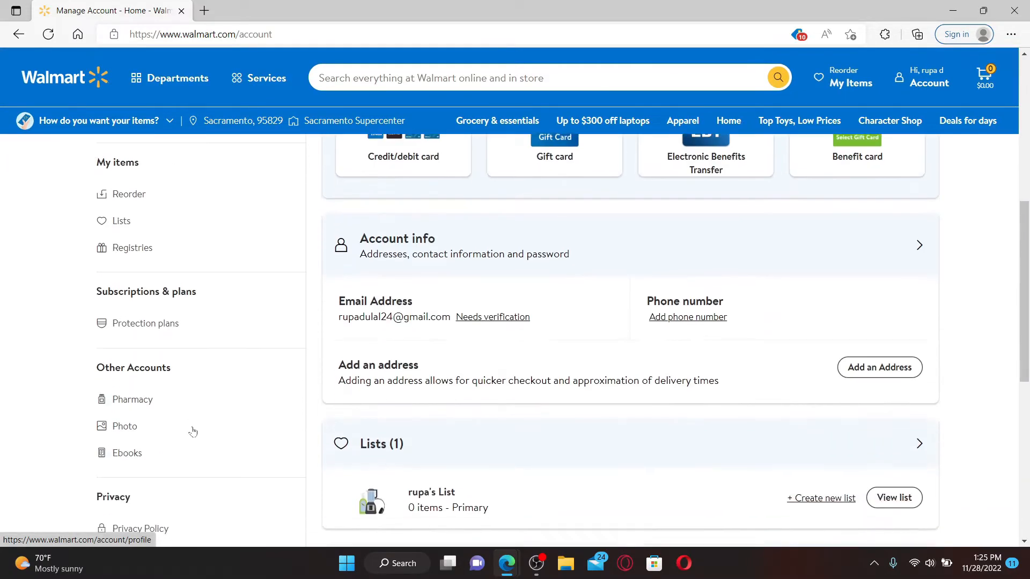
scroll("down", 3)
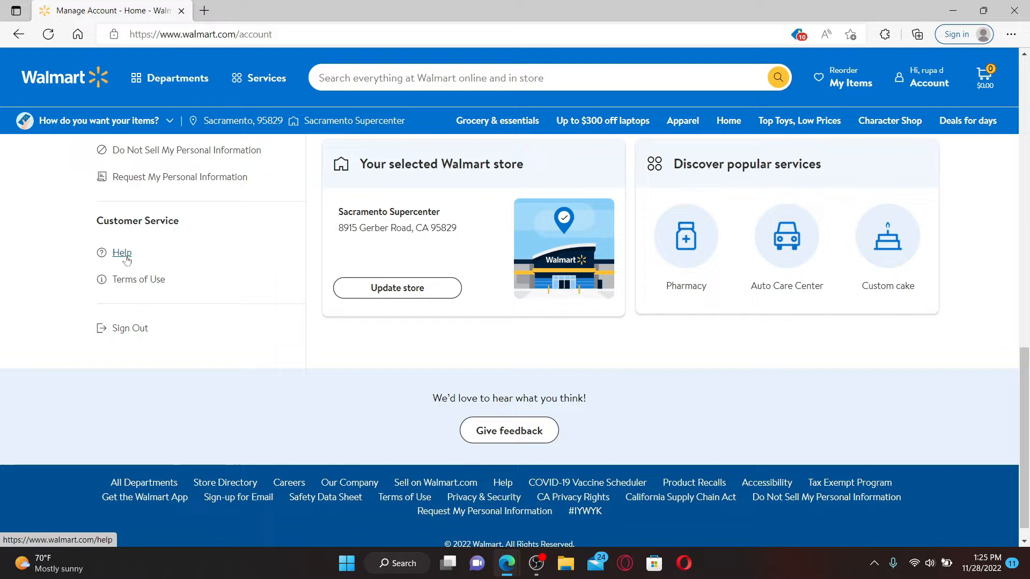
left_click(121, 252)
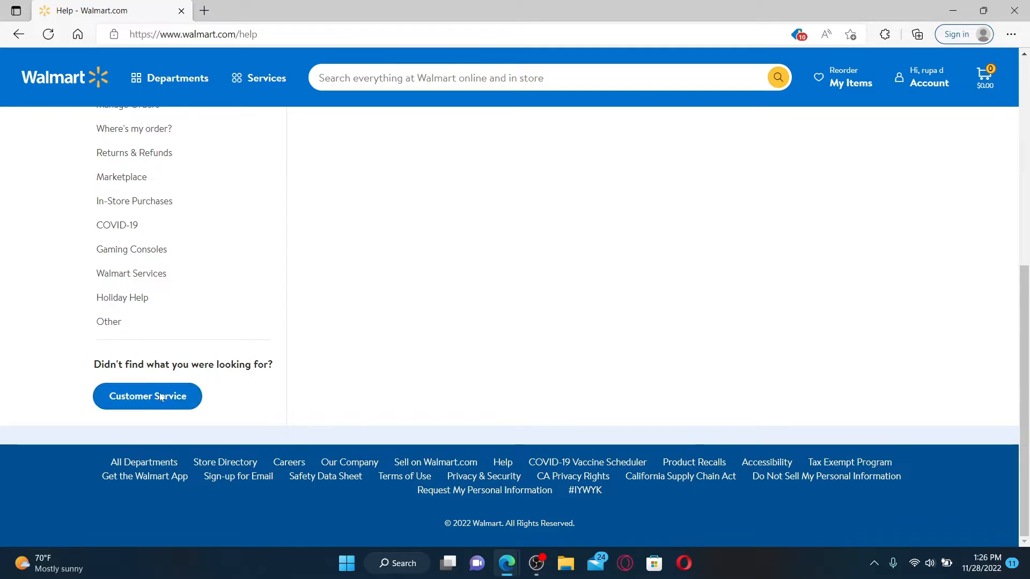
Step: Start a Customer Service chat and send 'I want to delete my account'
left_click(147, 396)
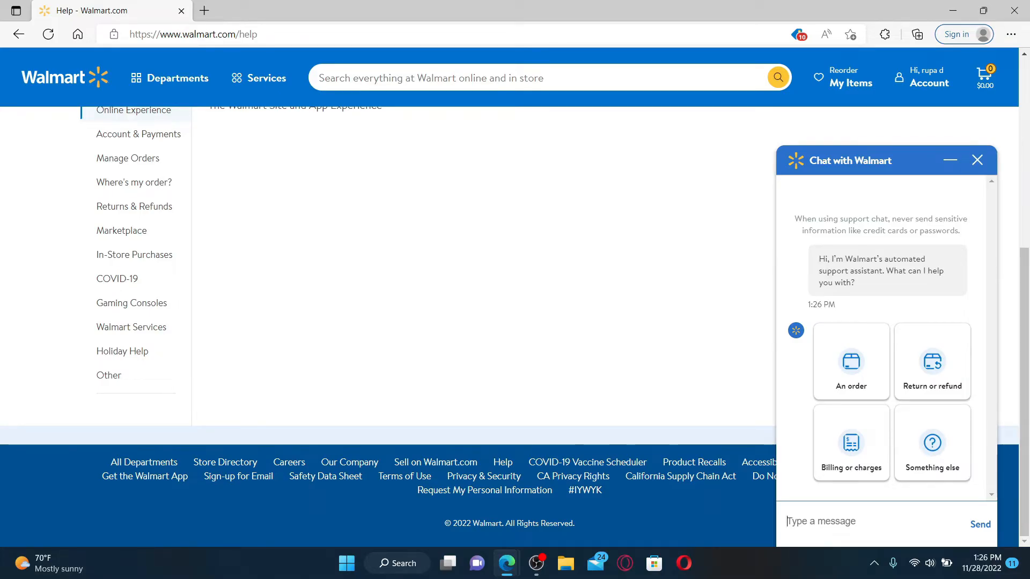
type("I want to delete my account")
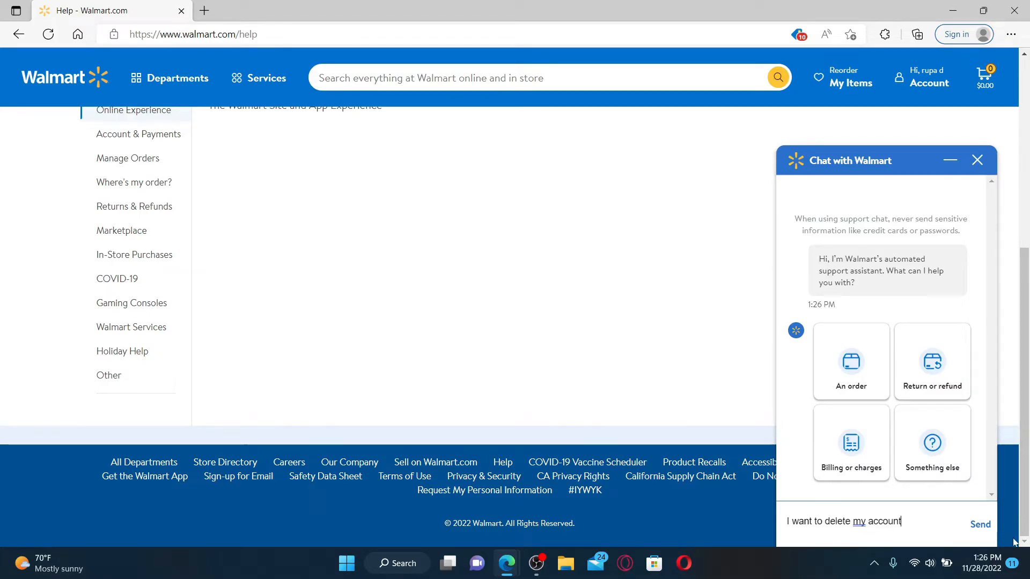
left_click(979, 524)
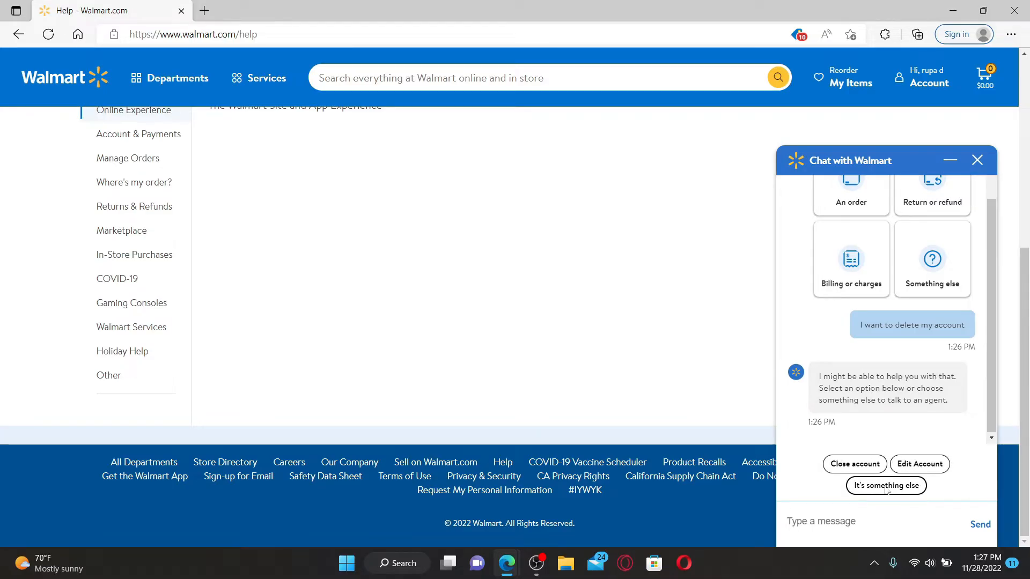
Step: Answer 'It's something else' and choose 'Email me (within 24 hrs)' for associate contact
left_click(885, 485)
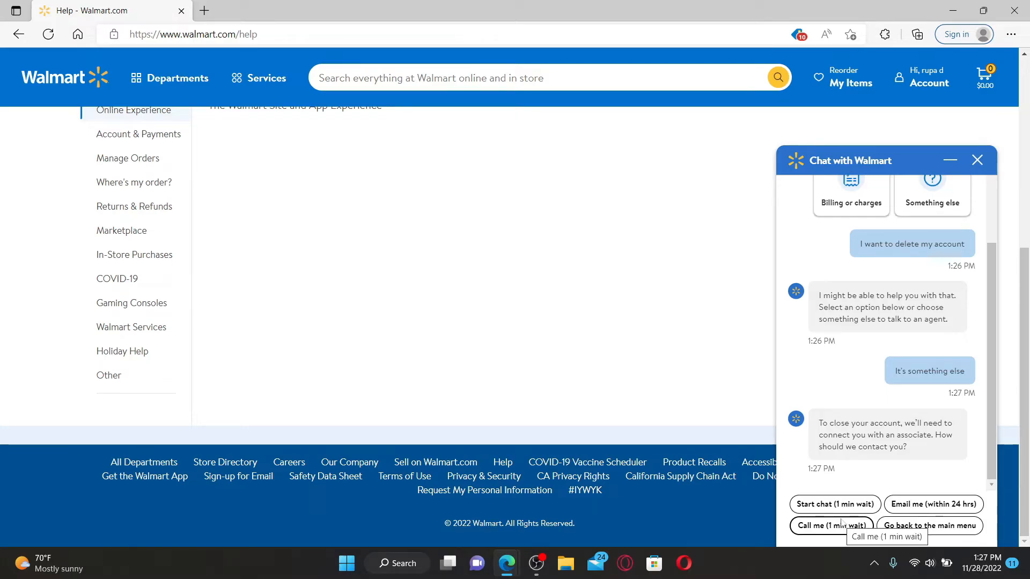
mouse_move(887, 489)
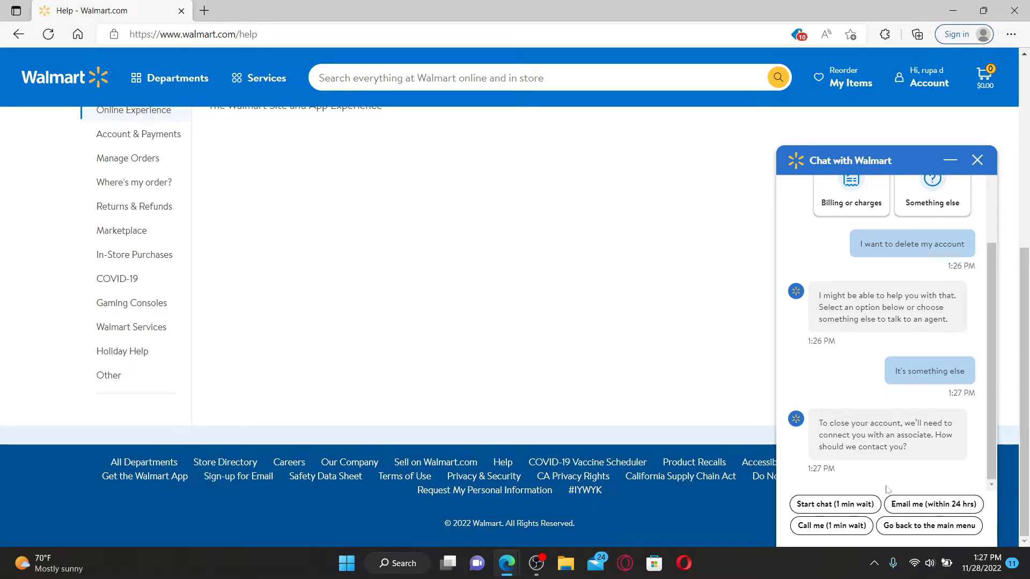
left_click(933, 504)
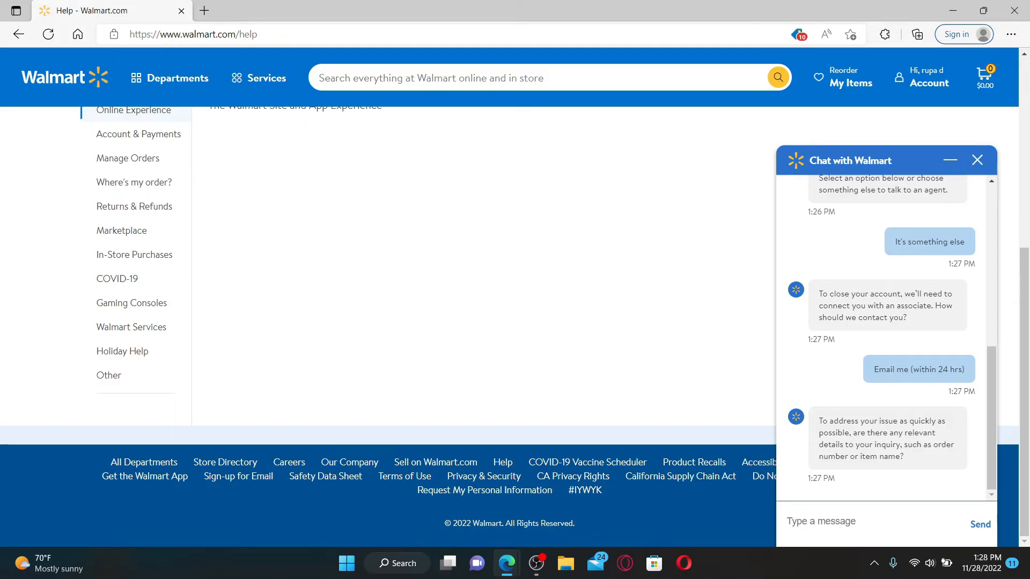
left_click(820, 522)
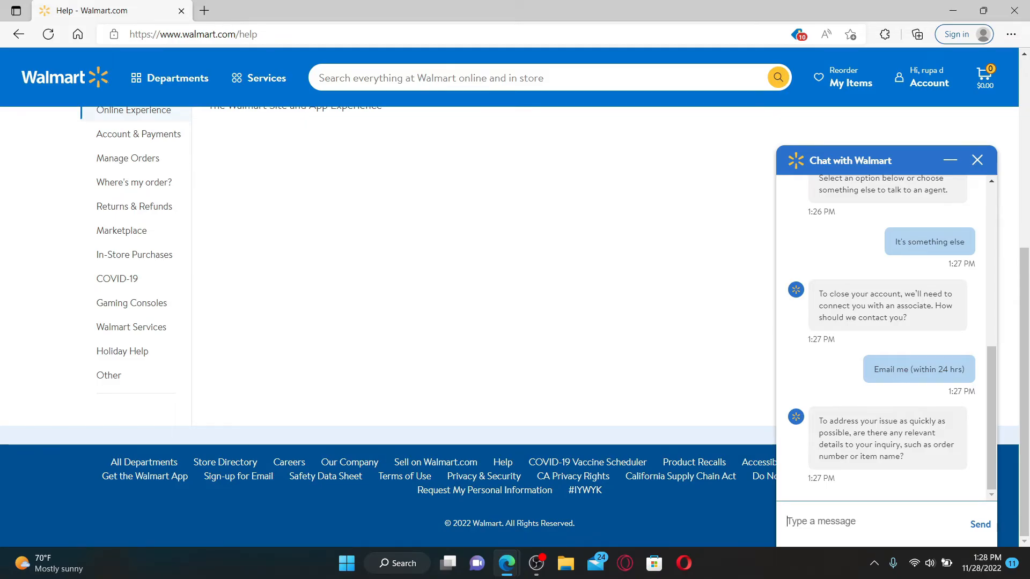
mouse_move(204, 11)
type("delete my account")
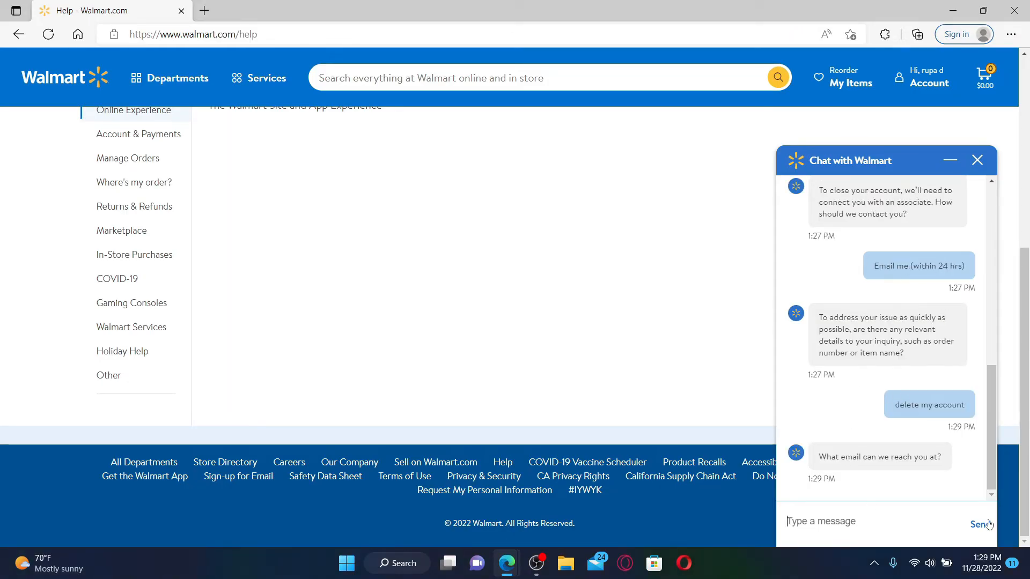
type("rupadulai")
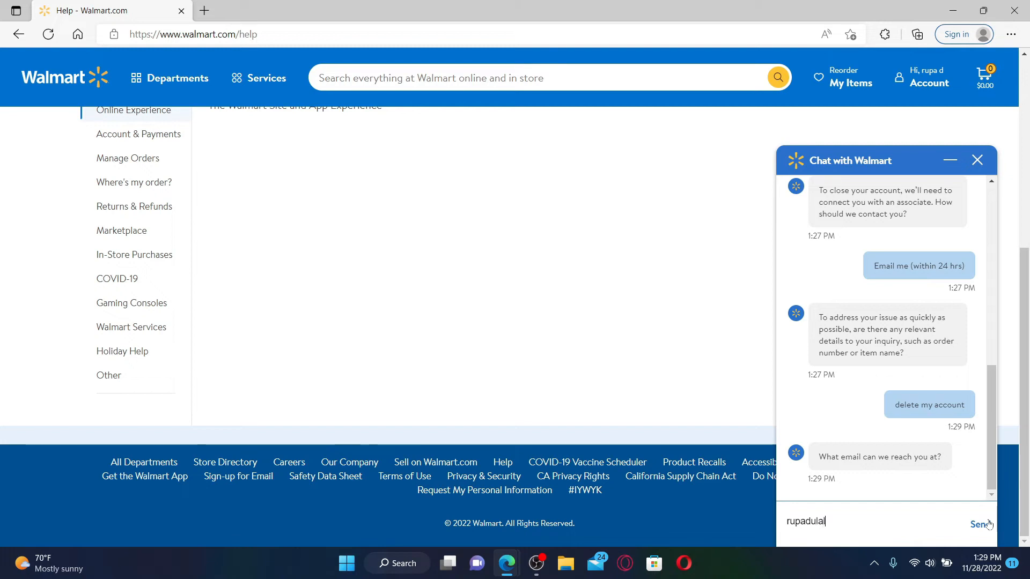
left_click(979, 525)
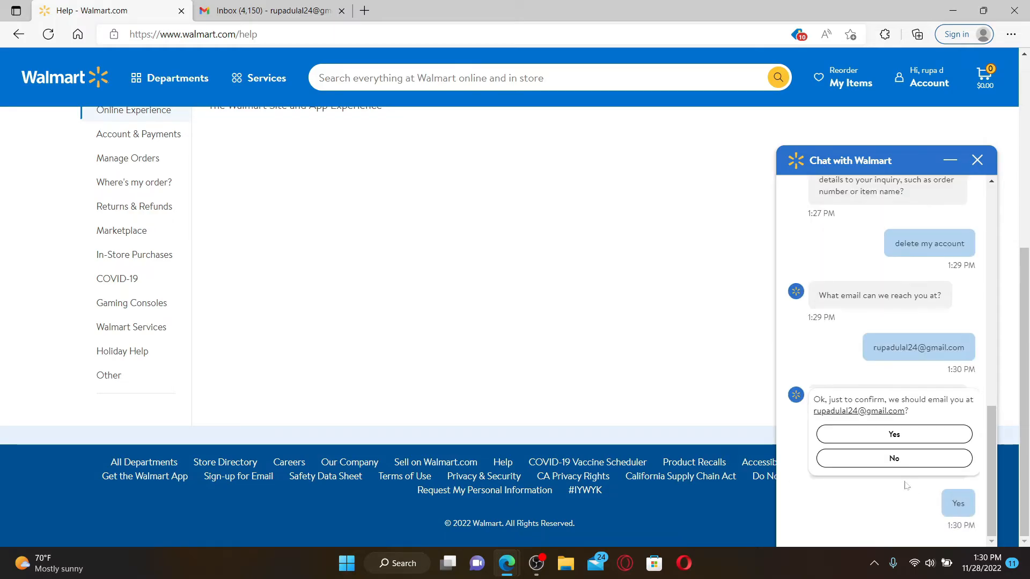
left_click(893, 433)
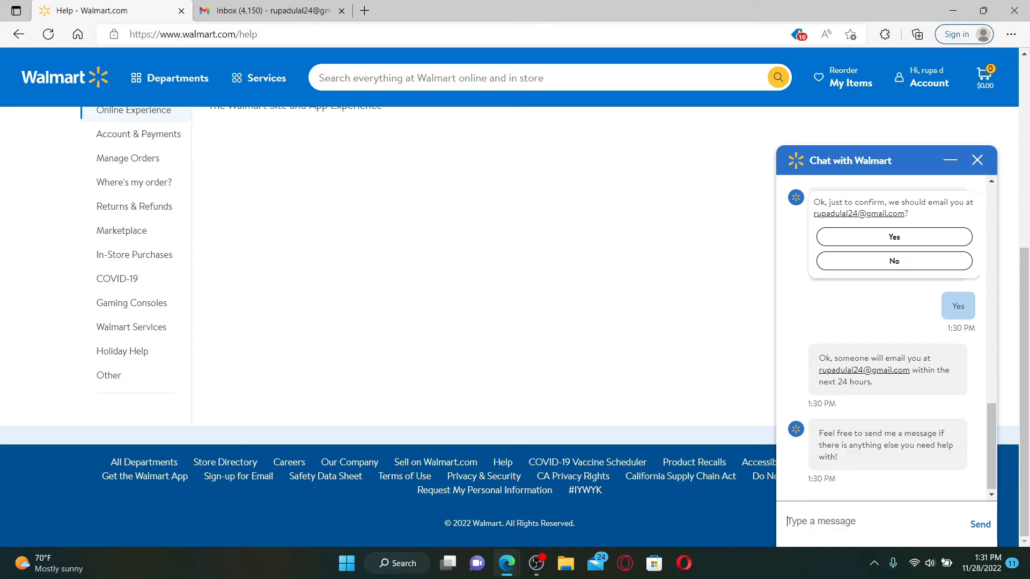
Step: Switch to the Gmail Inbox tab showing the Walmart Customer Care Request email on top
left_click(270, 11)
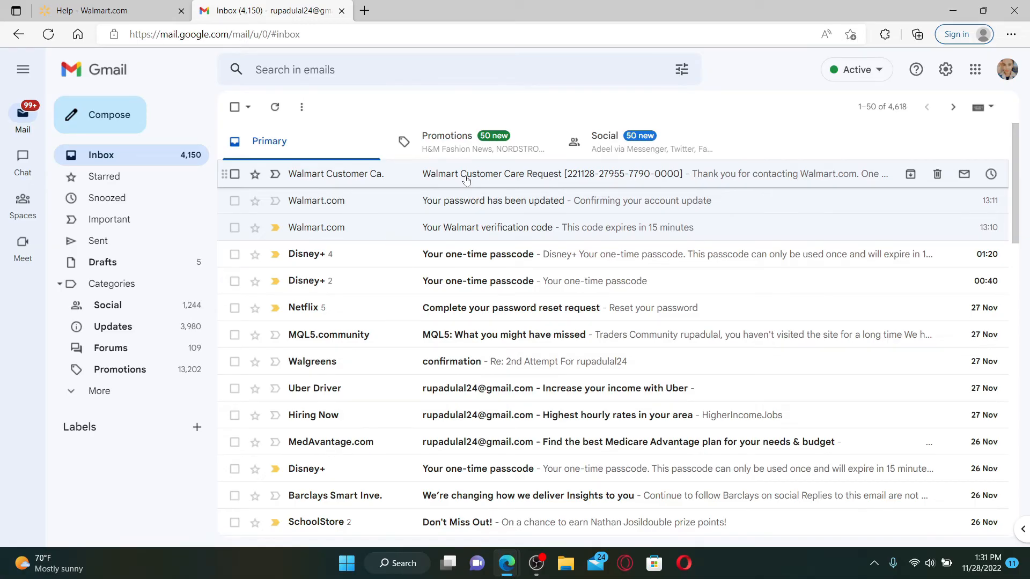
mouse_move(841, 187)
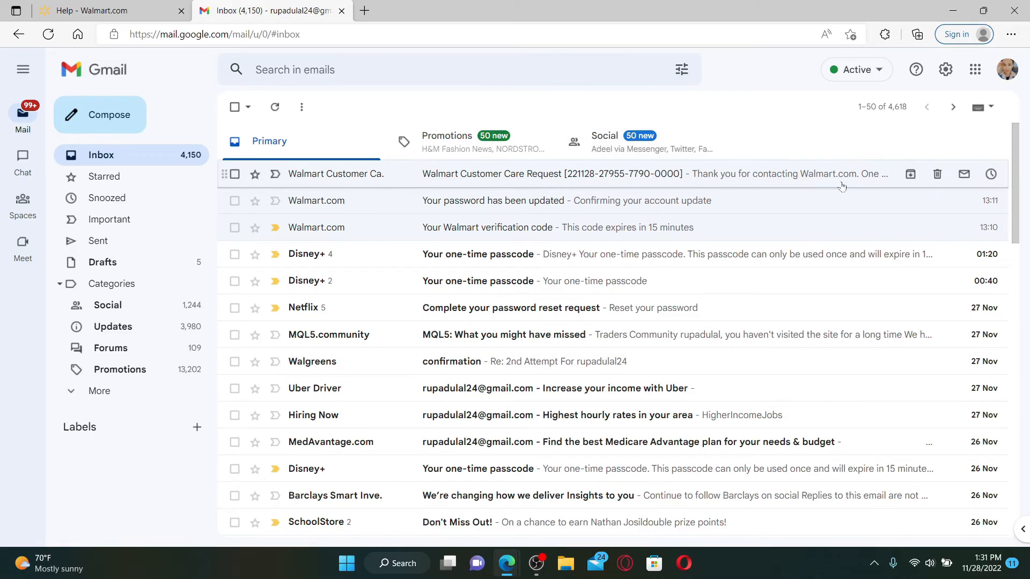